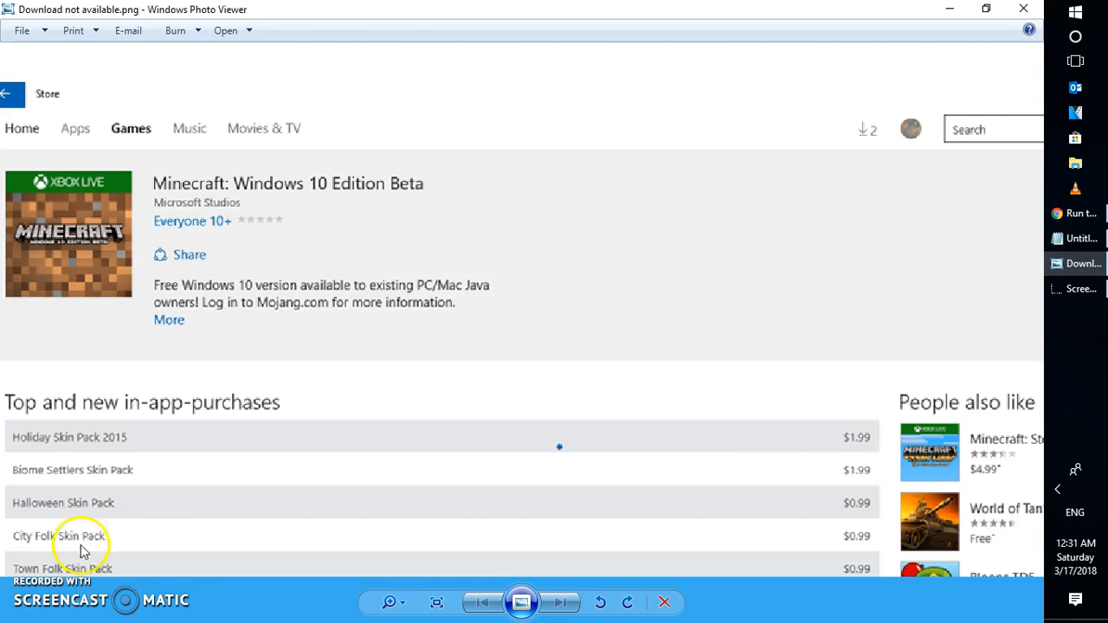
{"action": "mouse_move", "coordinate": [1080, 14]}
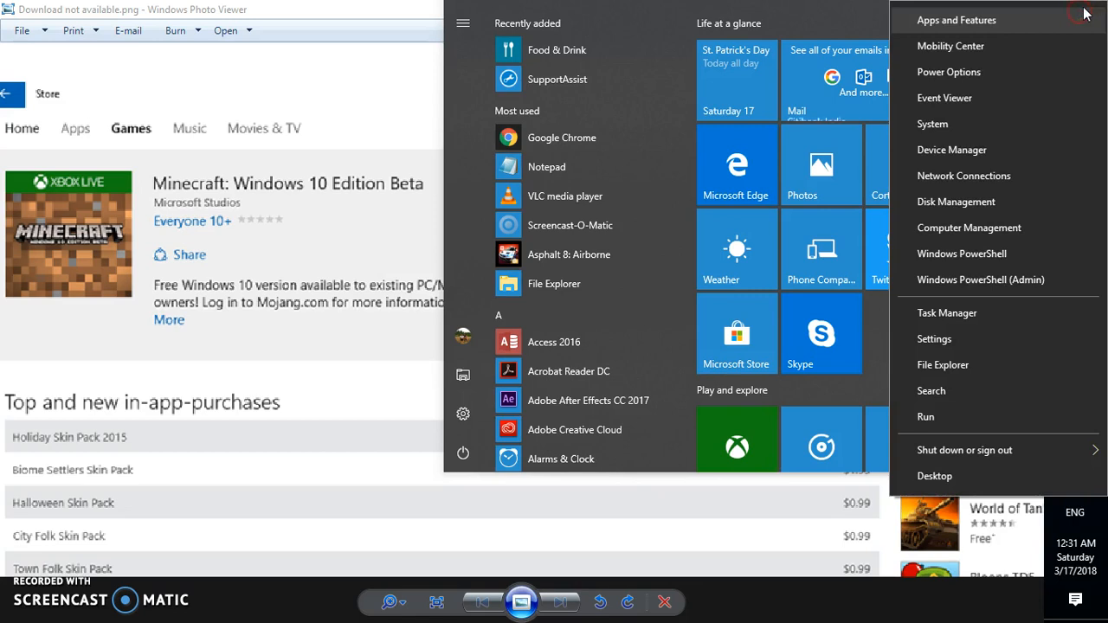
{"action": "mouse_move", "coordinate": [967, 465]}
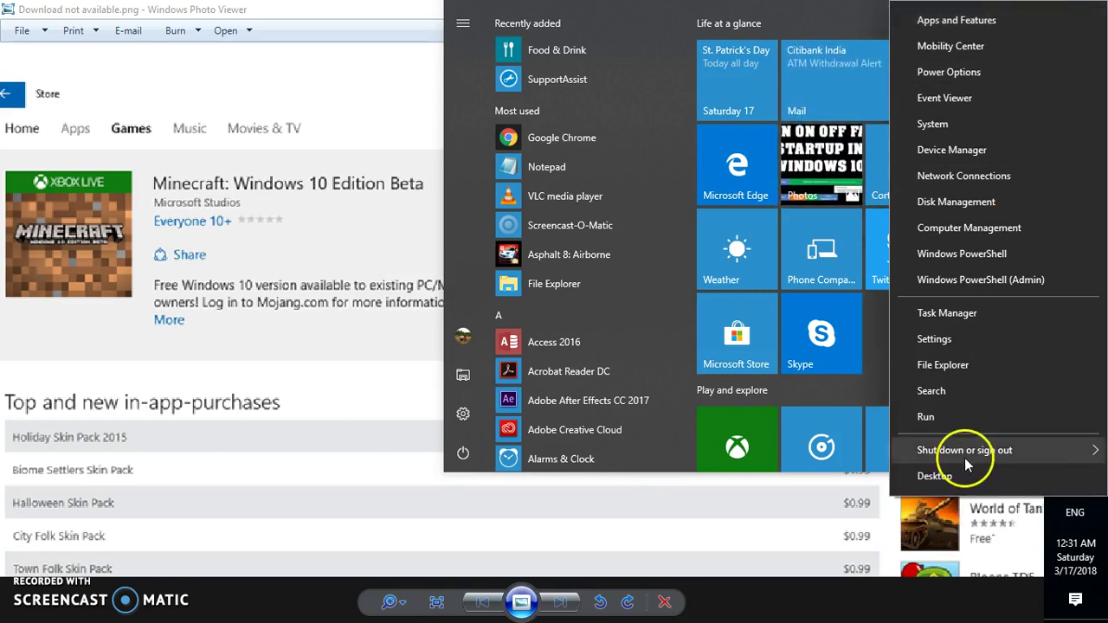
- Clear the desktop and search for 'services' to launch the Services console
{"action": "left_click", "coordinate": [966, 450]}
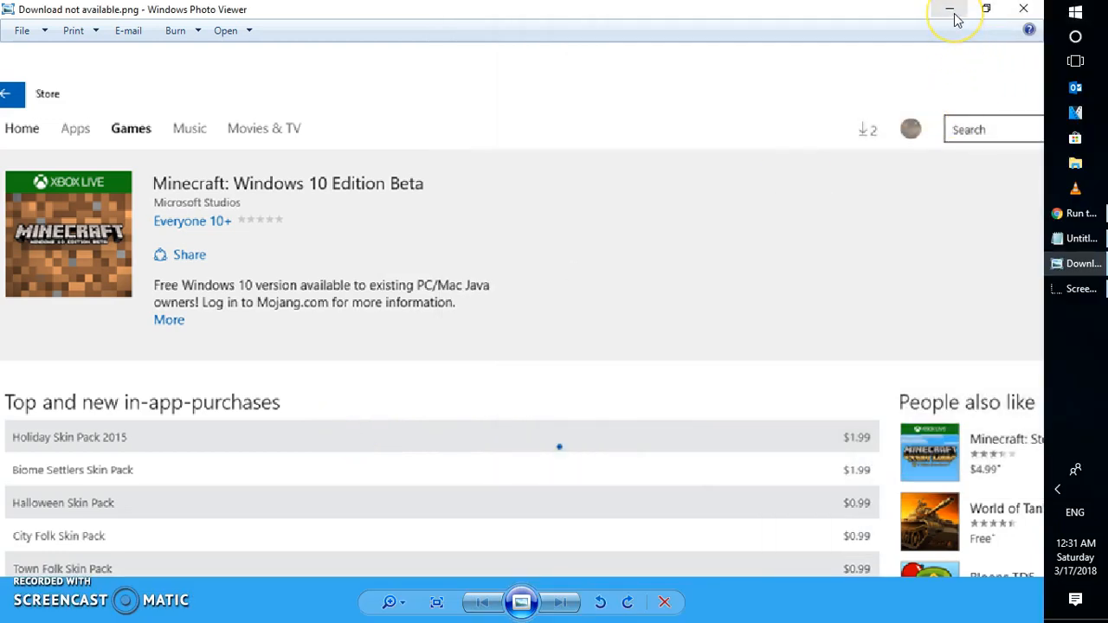
{"action": "left_click", "coordinate": [946, 9]}
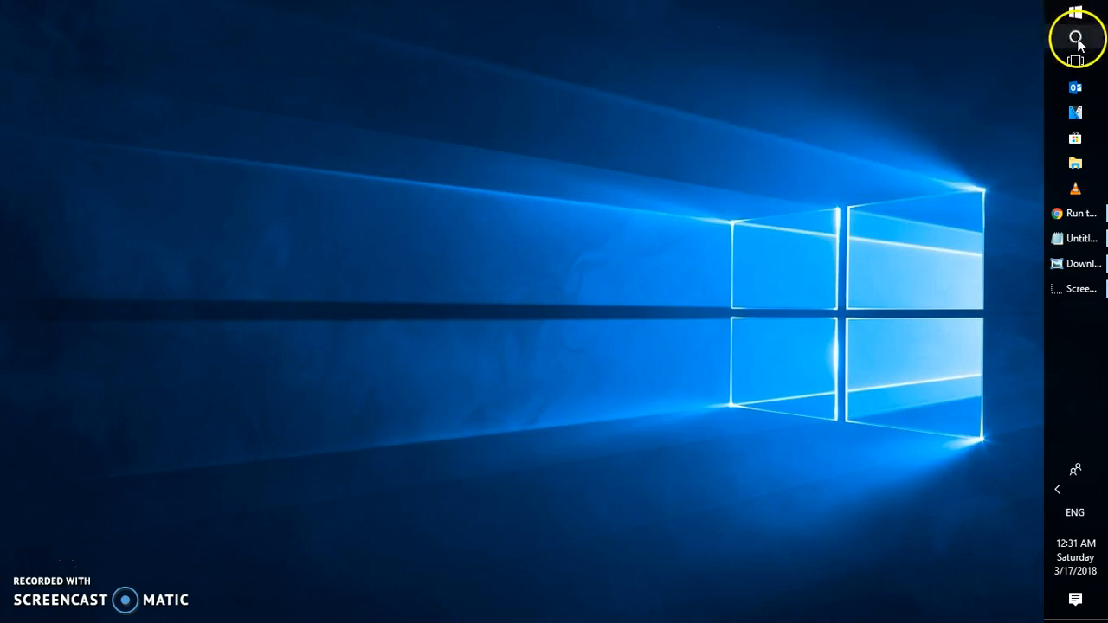
{"action": "left_click", "coordinate": [1077, 42]}
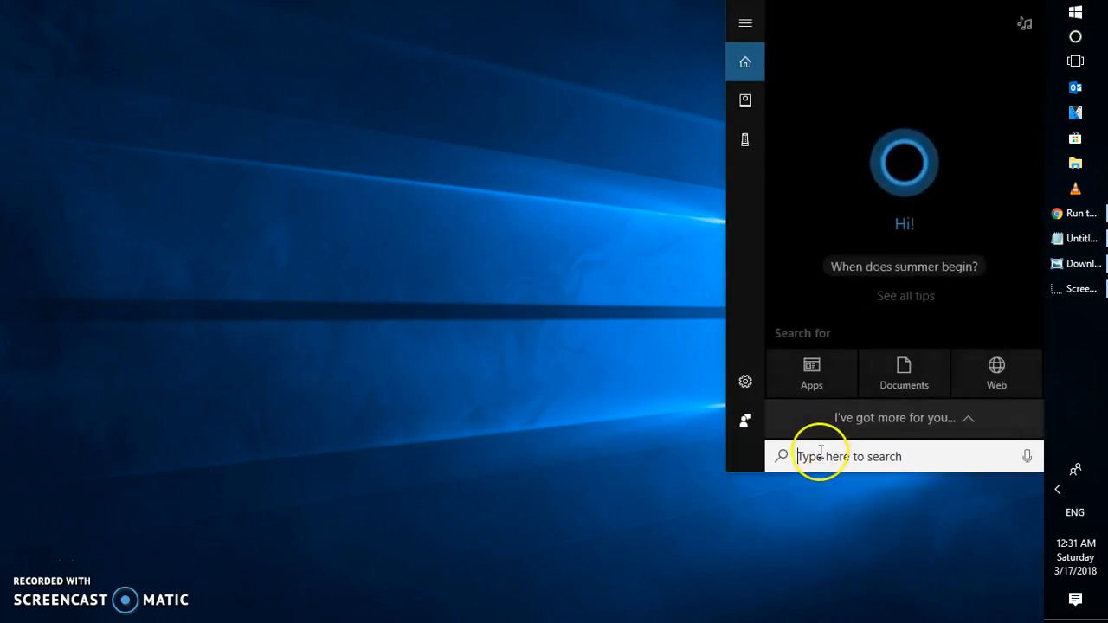
{"action": "type", "text": "s"}
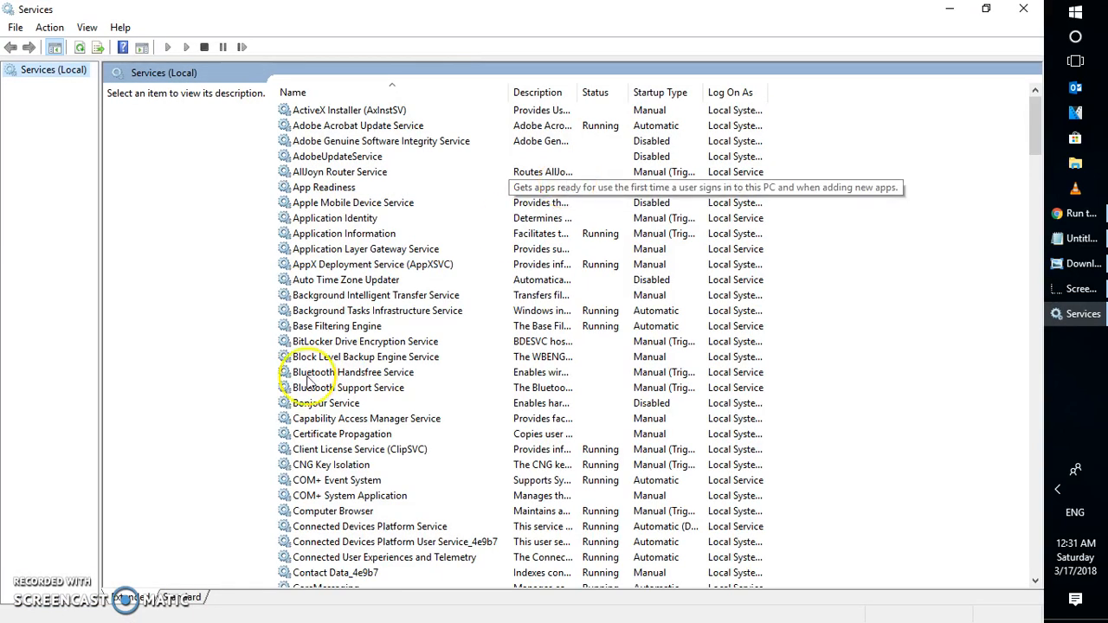
- Locate Windows Store Install Service in the list and show its context menu
{"action": "left_click", "coordinate": [366, 356]}
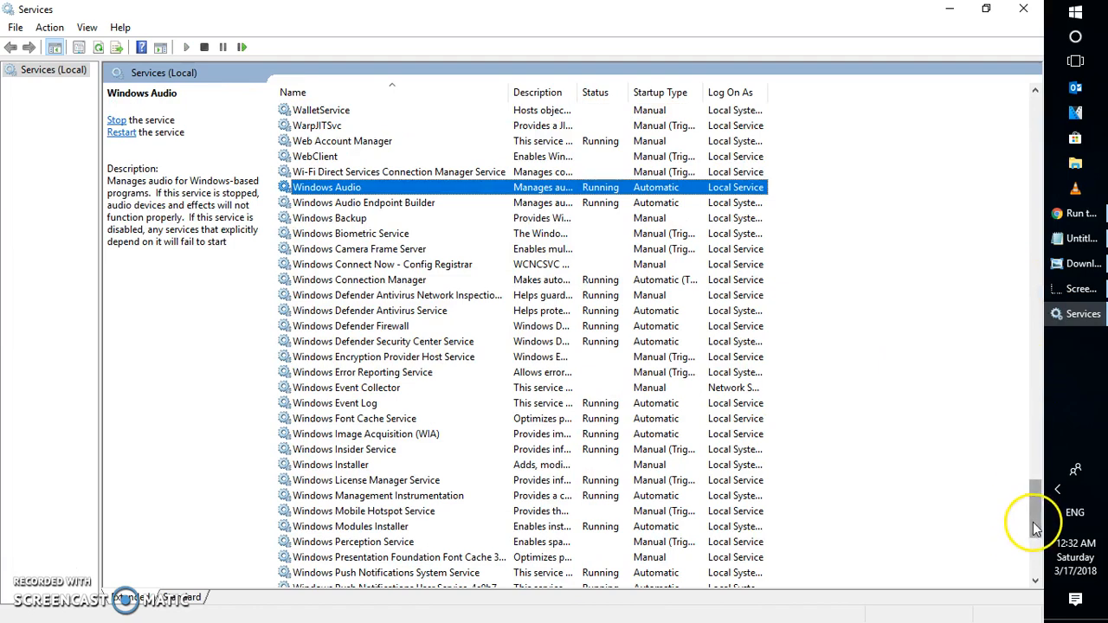
{"action": "scroll", "scroll_direction": "down", "scroll_amount": 3}
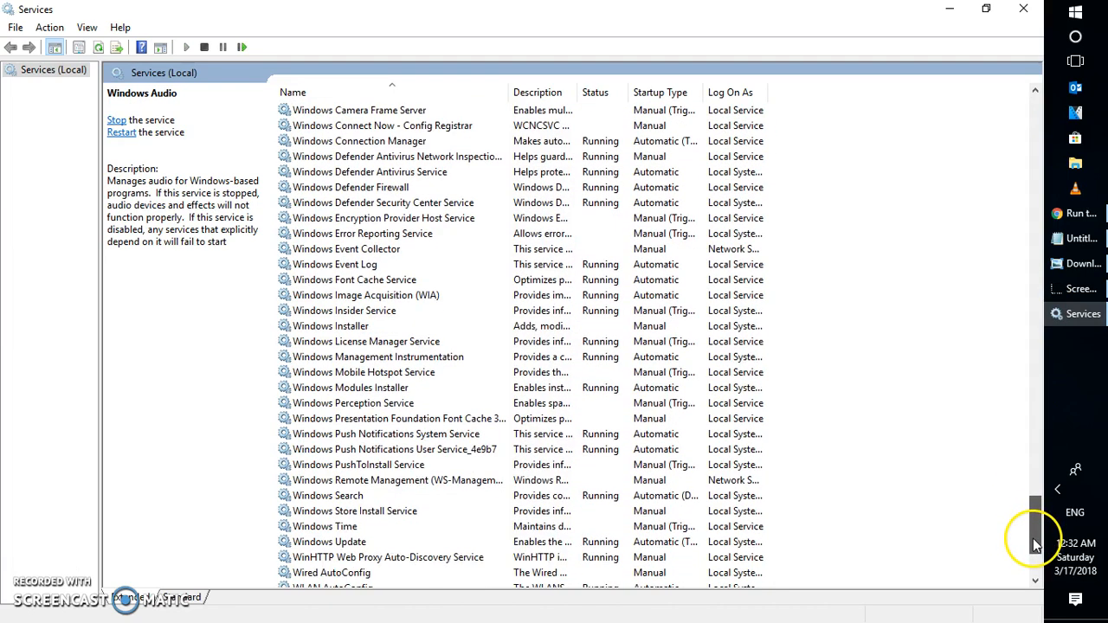
{"action": "left_click", "coordinate": [360, 511]}
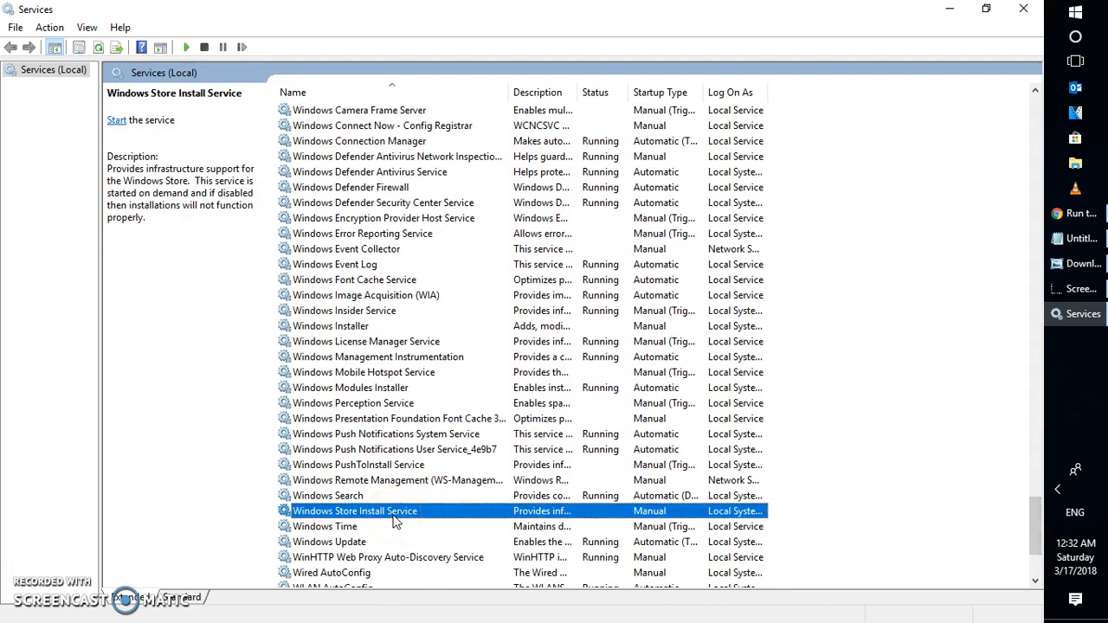
{"action": "right_click", "coordinate": [355, 510]}
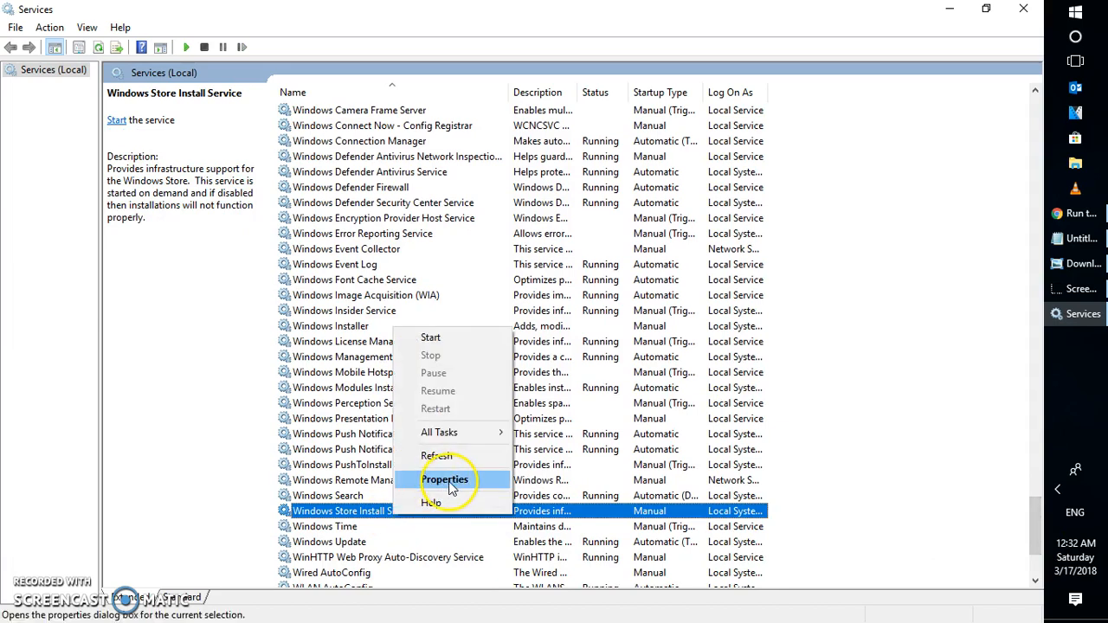
- Start the Windows Store Install Service from its Properties dialog and confirm with OK
{"action": "left_click", "coordinate": [445, 480]}
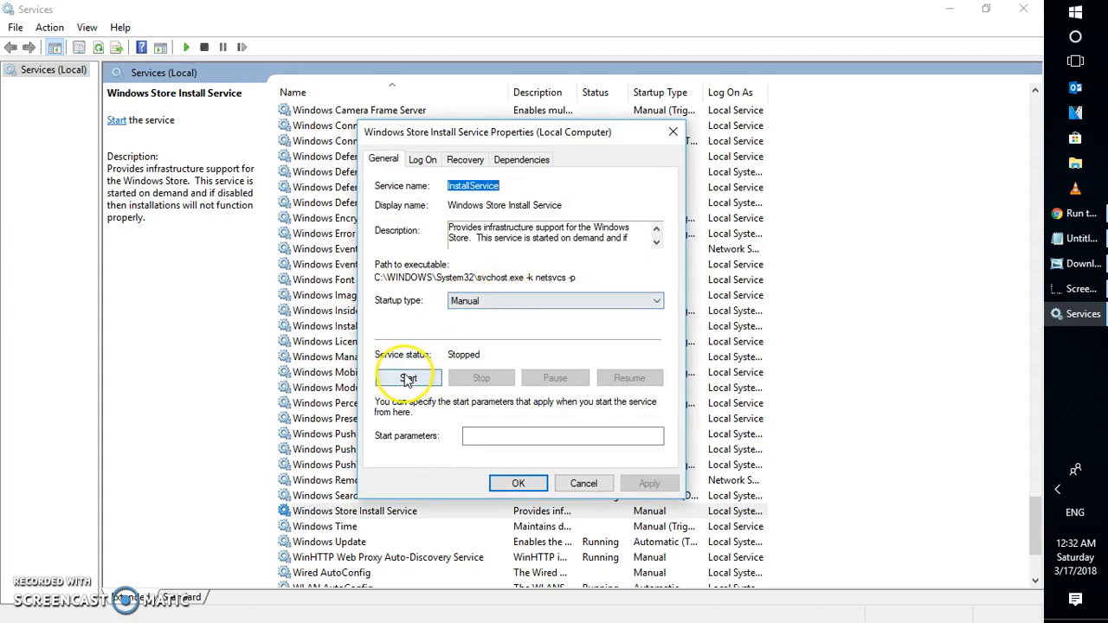
{"action": "left_click", "coordinate": [408, 377]}
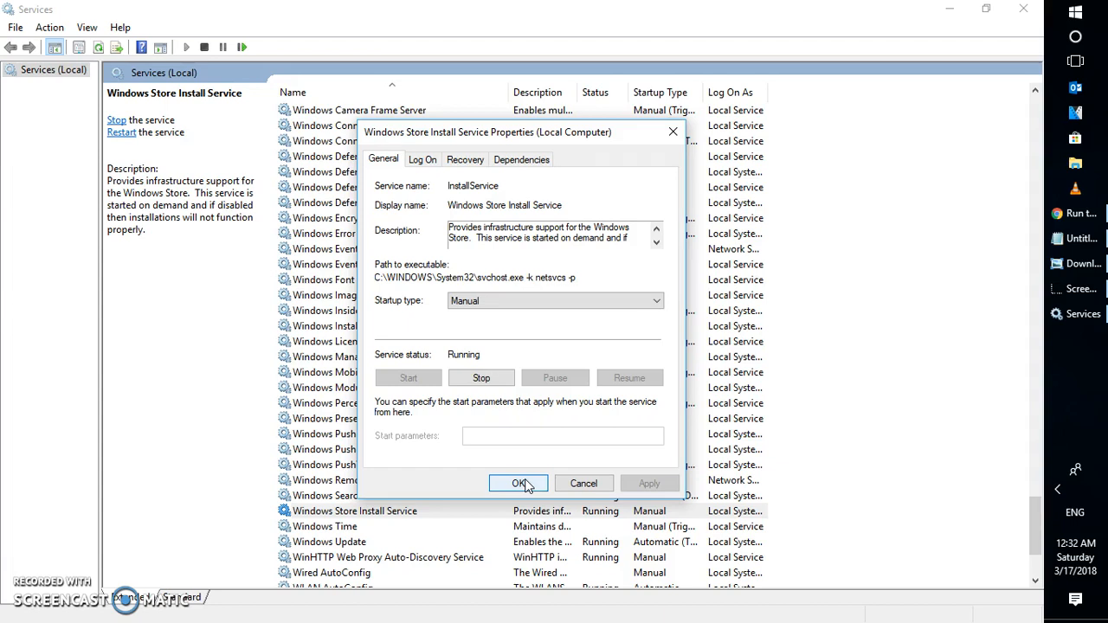
{"action": "left_click", "coordinate": [519, 483]}
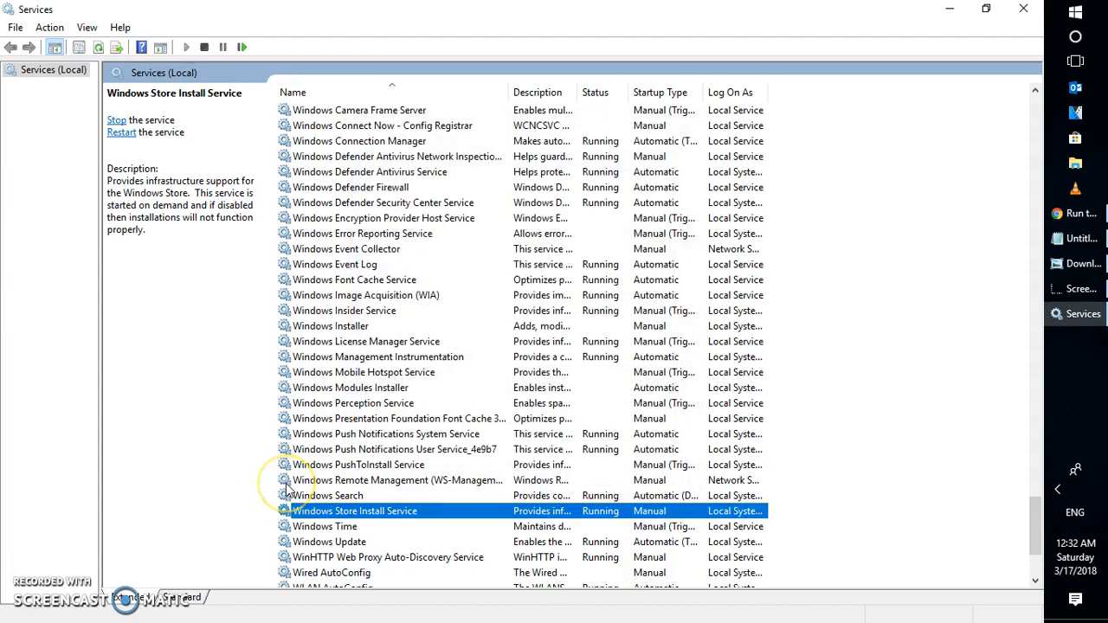
{"action": "mouse_move", "coordinate": [192, 577]}
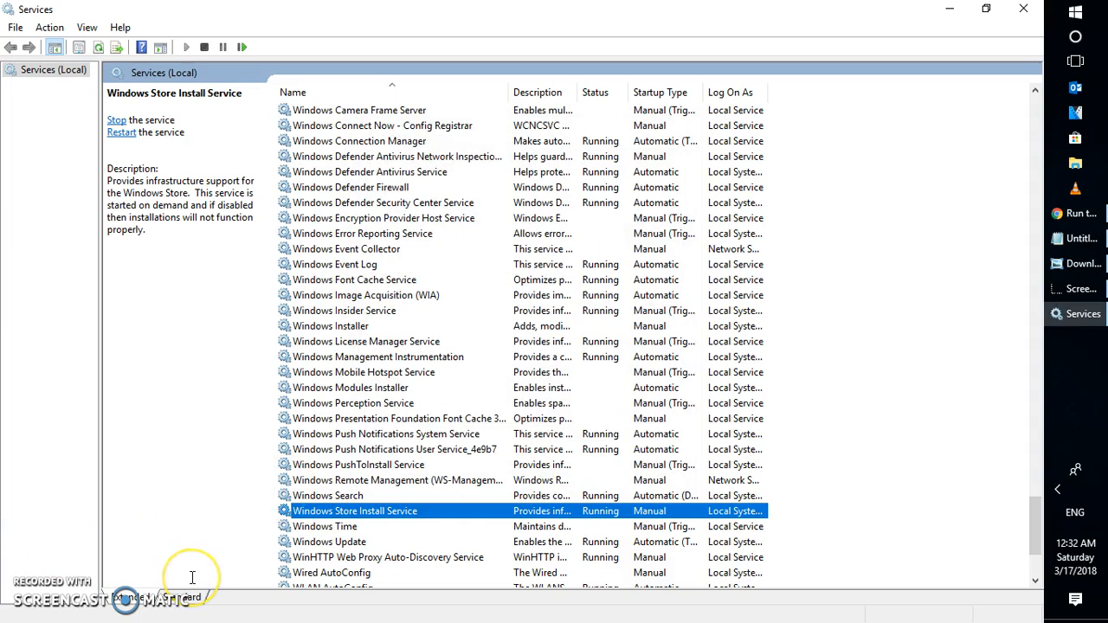
{"action": "mouse_move", "coordinate": [203, 543]}
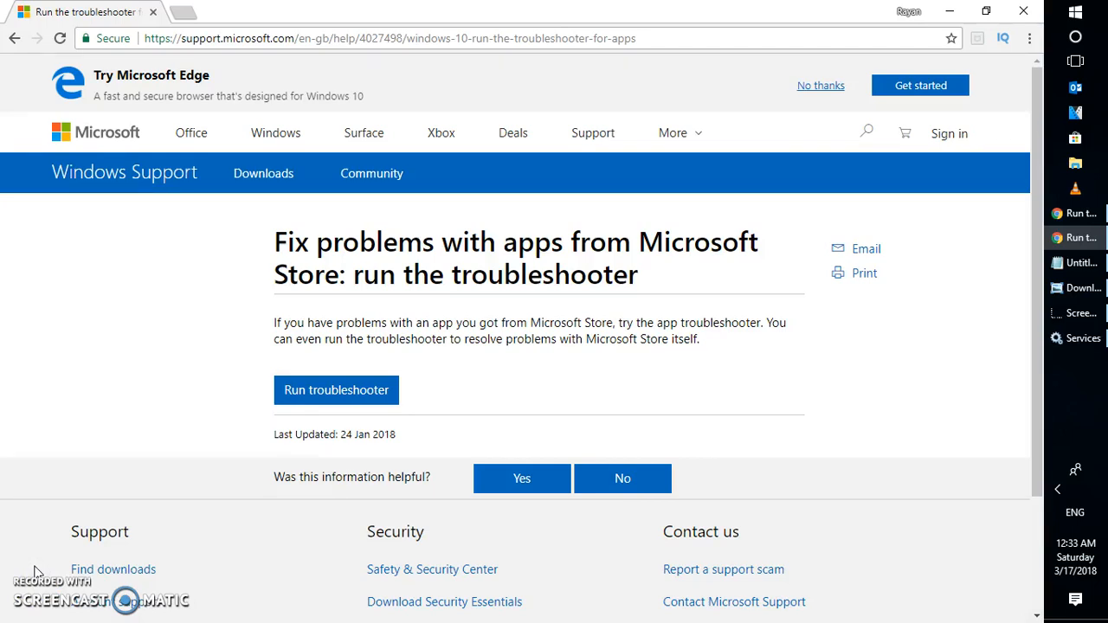
- Download the Microsoft Store apps troubleshooter via the Run troubleshooter button
{"action": "left_click", "coordinate": [336, 391]}
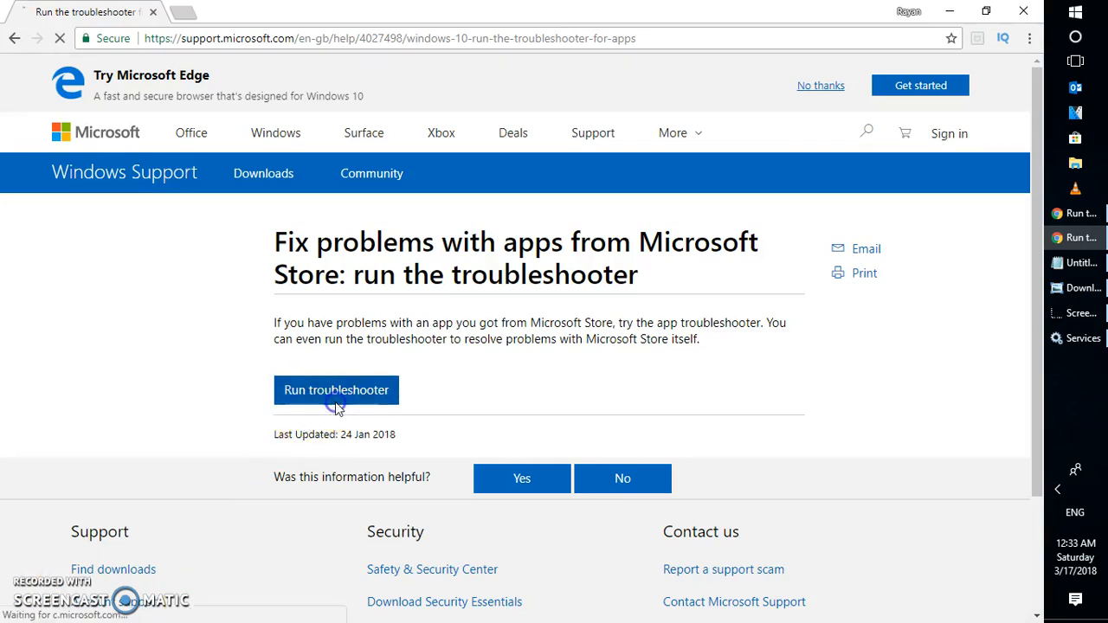
{"action": "left_click", "coordinate": [336, 390]}
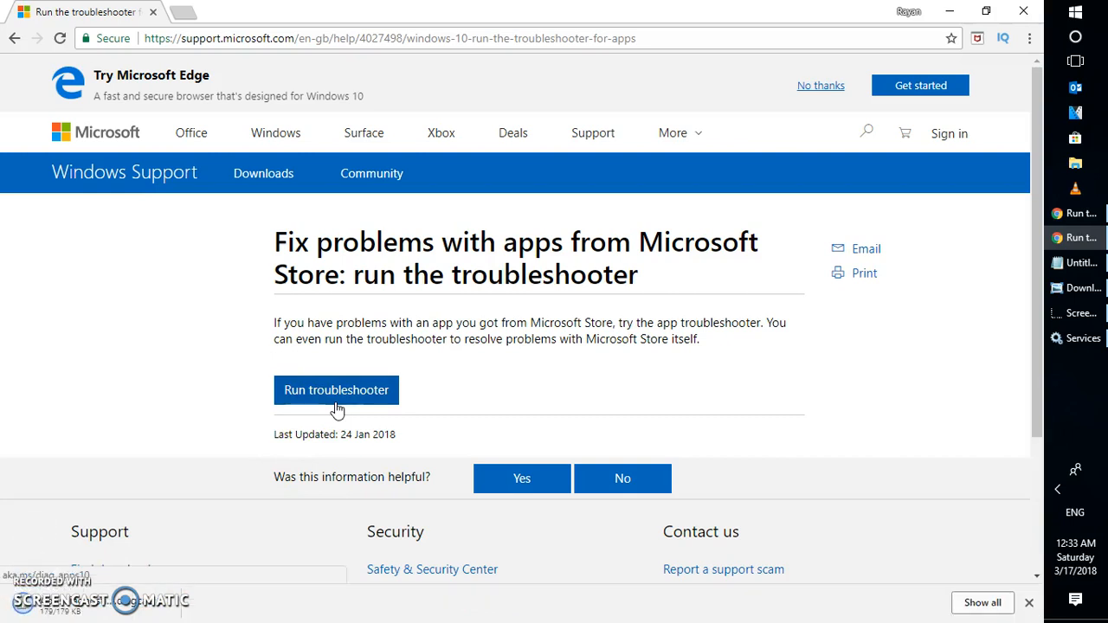
{"action": "left_click", "coordinate": [336, 390]}
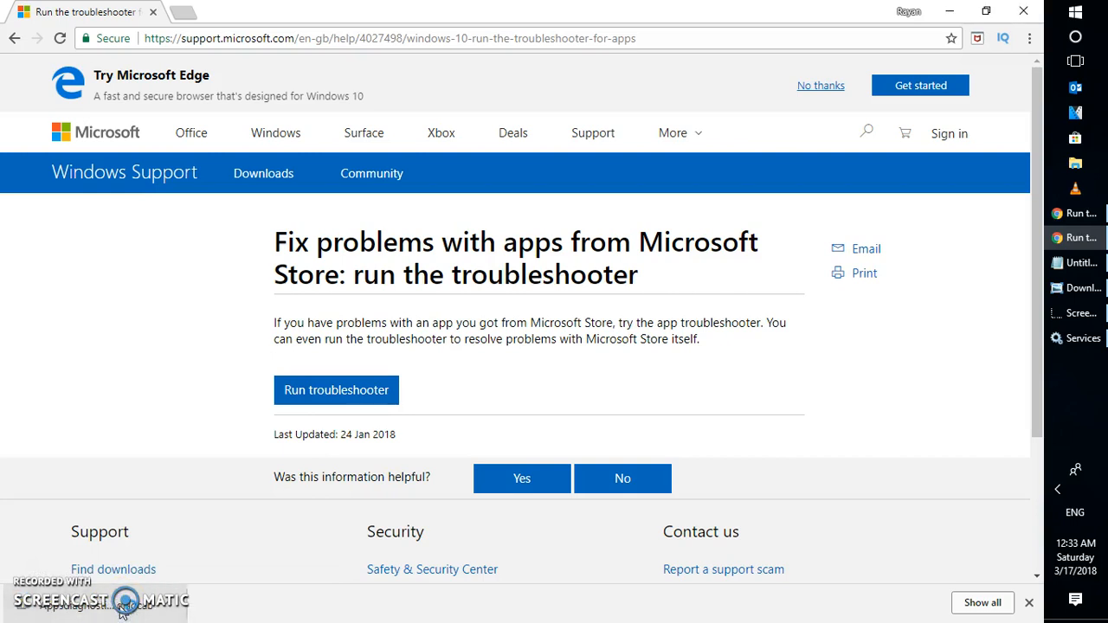
- Run the Windows Store Apps troubleshooter and accept resetting and reopening the Store
{"action": "left_click", "coordinate": [336, 390]}
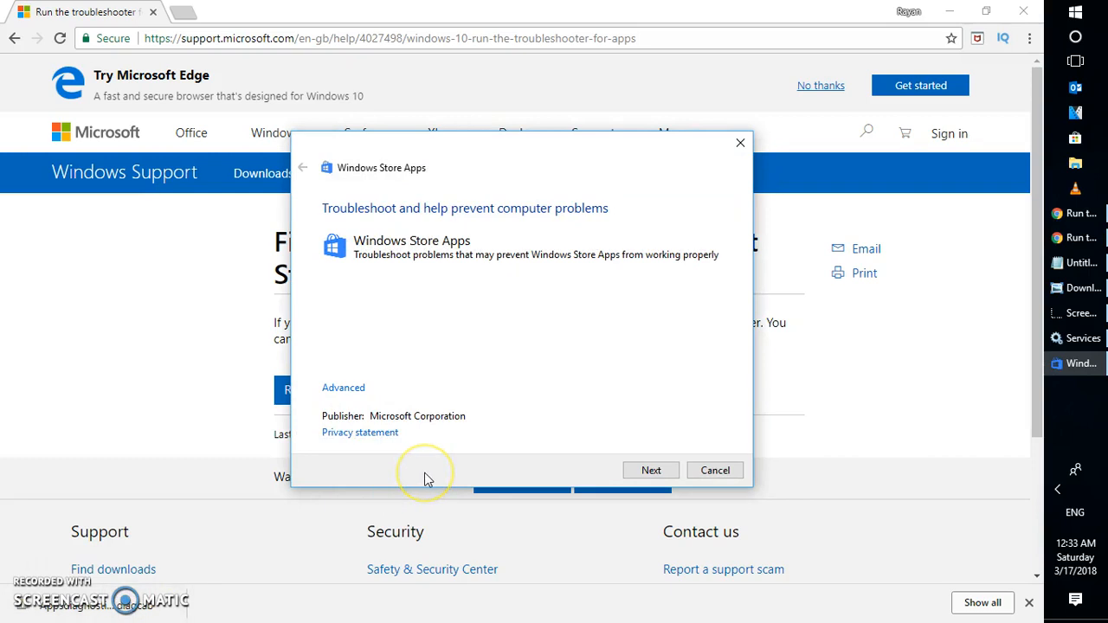
{"action": "mouse_move", "coordinate": [402, 257]}
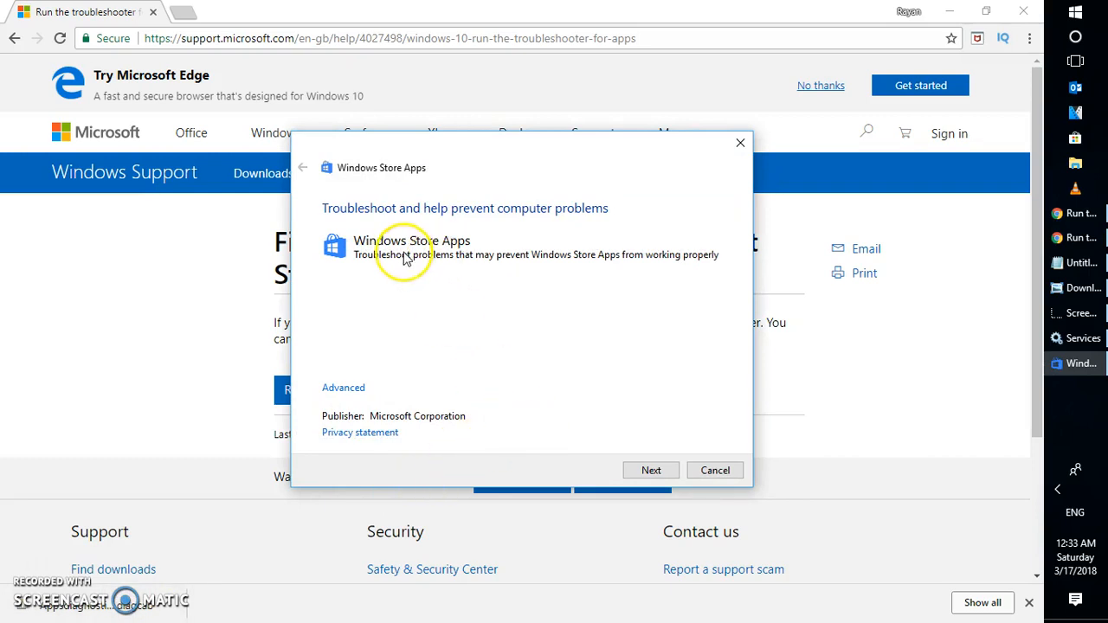
{"action": "left_click", "coordinate": [650, 471]}
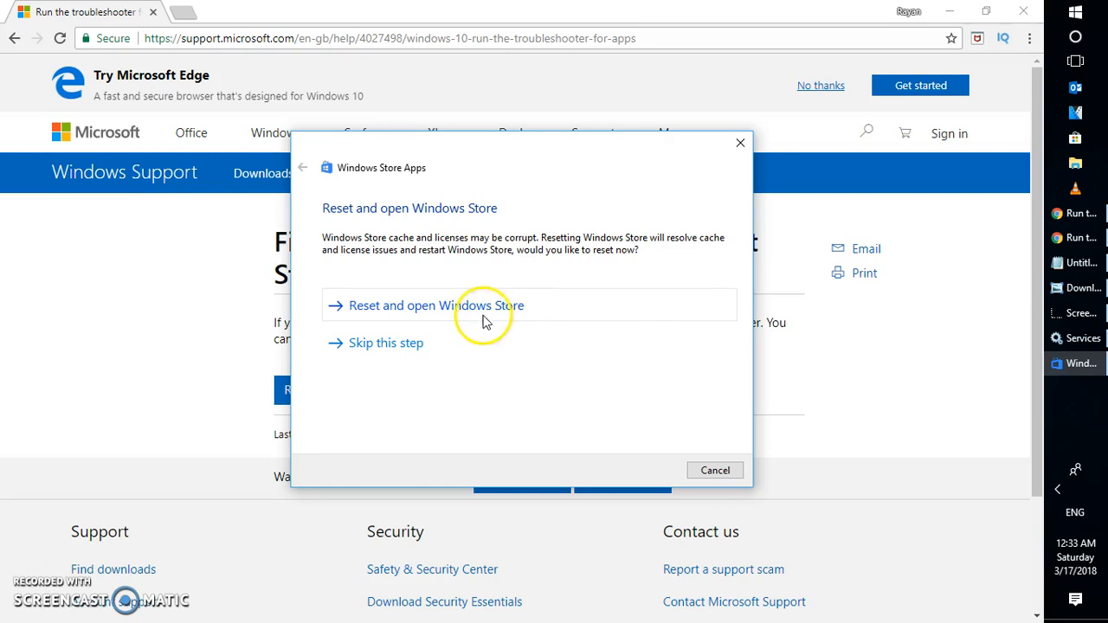
{"action": "left_click", "coordinate": [435, 305]}
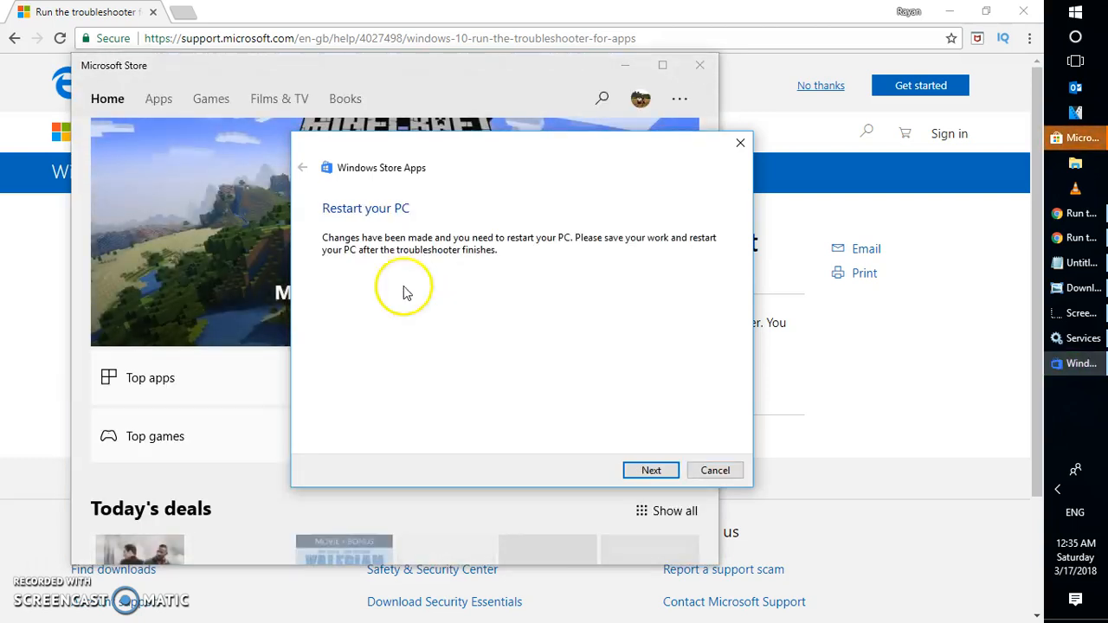
{"action": "mouse_move", "coordinate": [641, 83]}
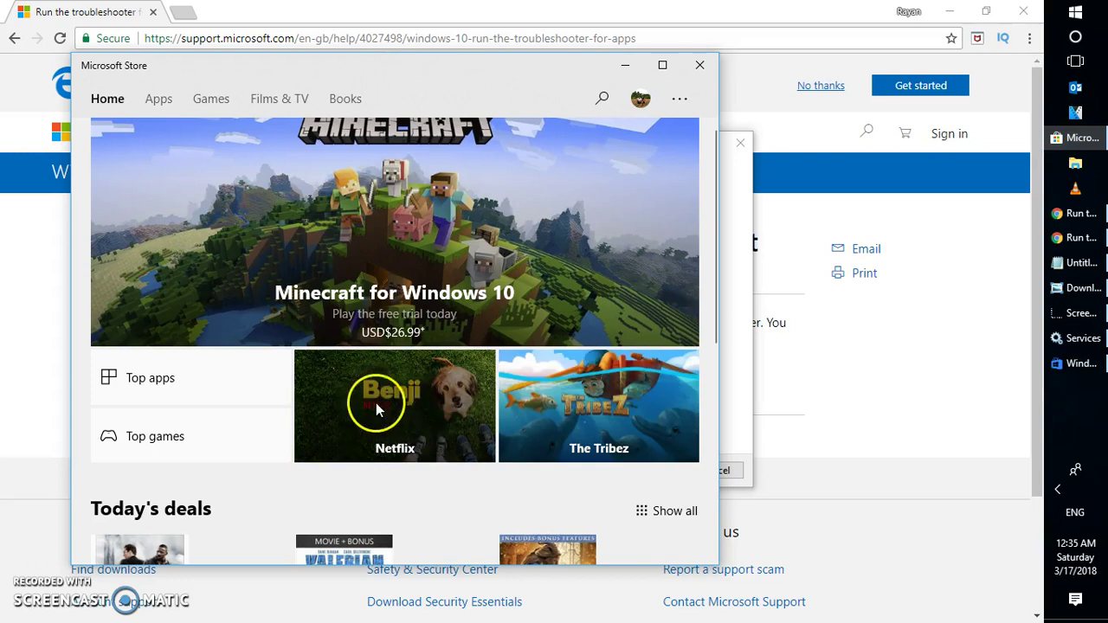
{"action": "mouse_move", "coordinate": [426, 425]}
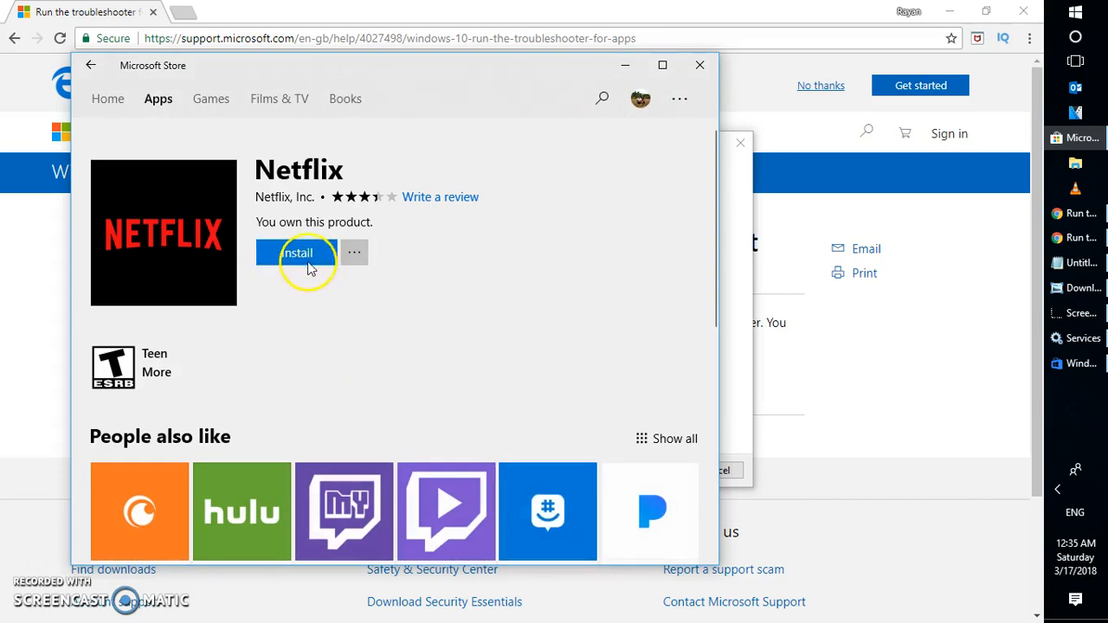
{"action": "mouse_move", "coordinate": [428, 336]}
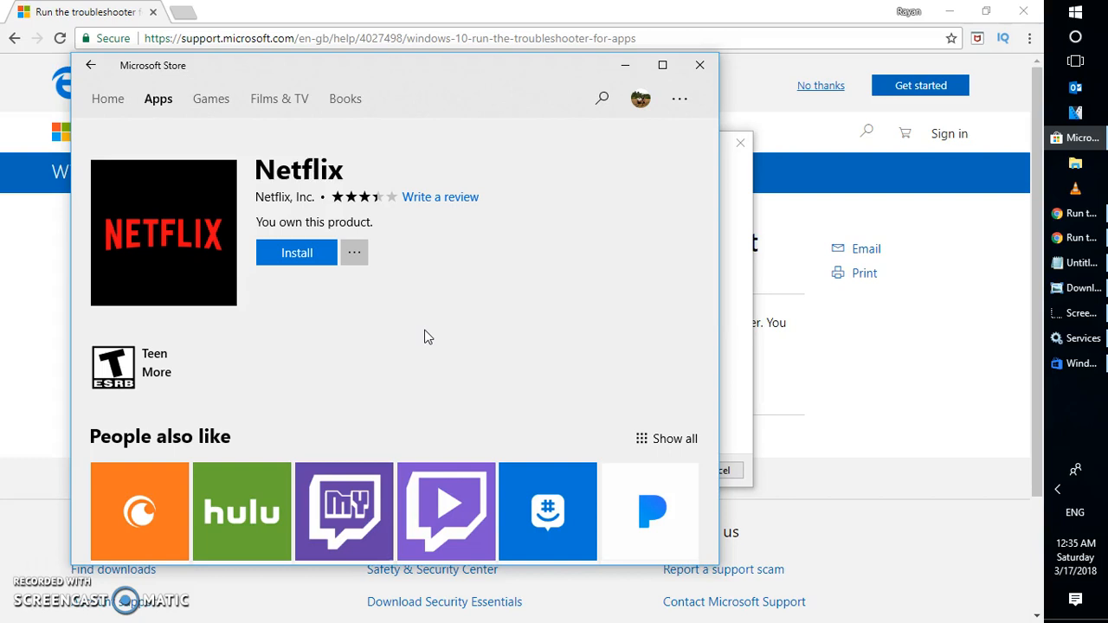
{"action": "mouse_move", "coordinate": [452, 299]}
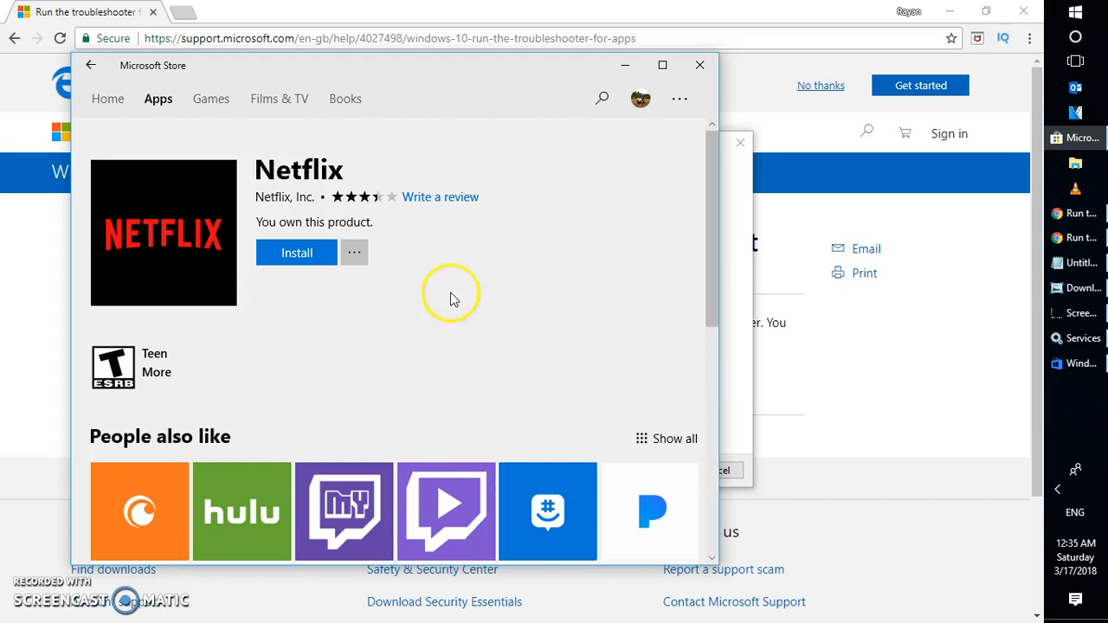